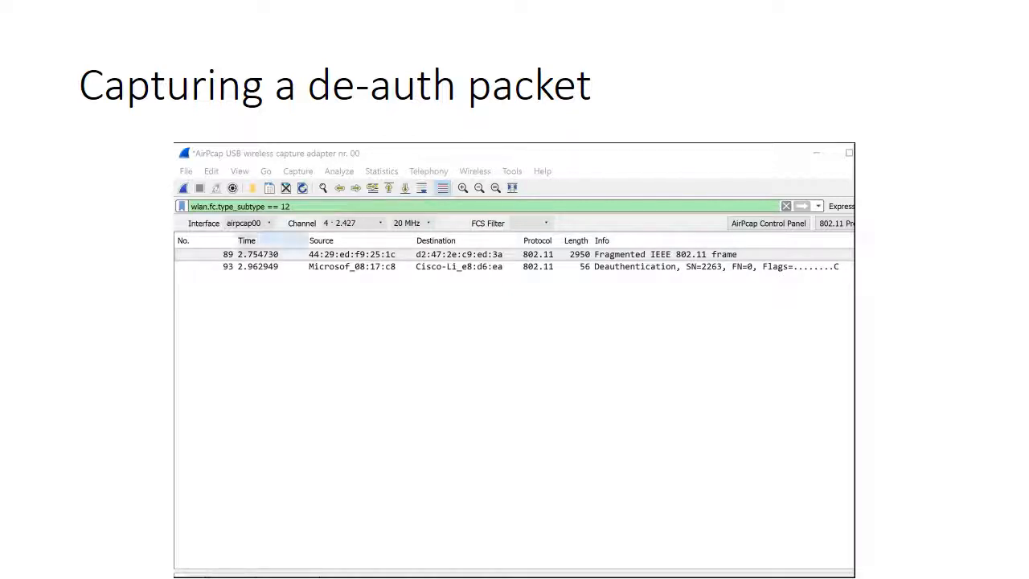
pyautogui.moveTo(383, 228)
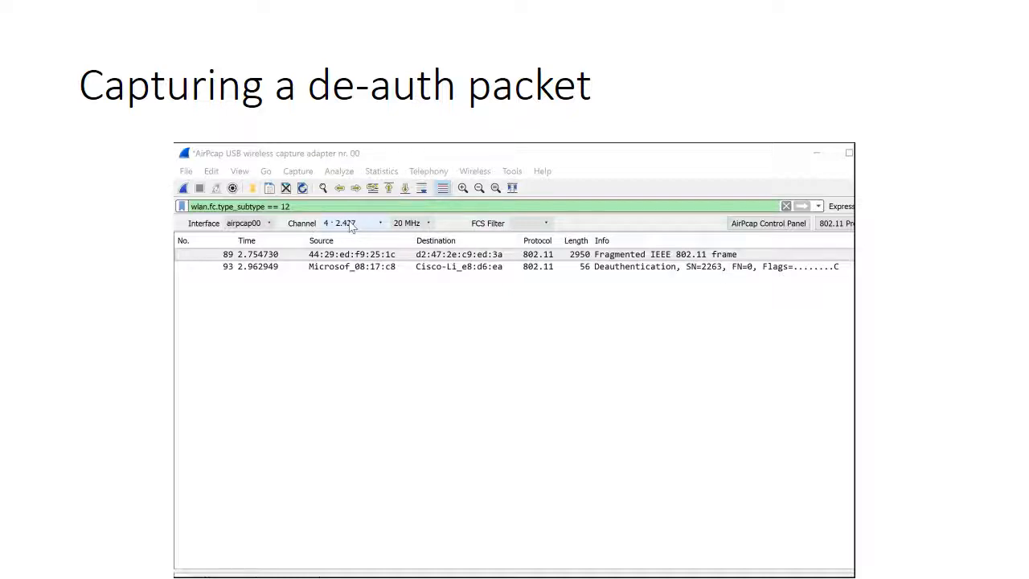
pyautogui.moveTo(331, 206)
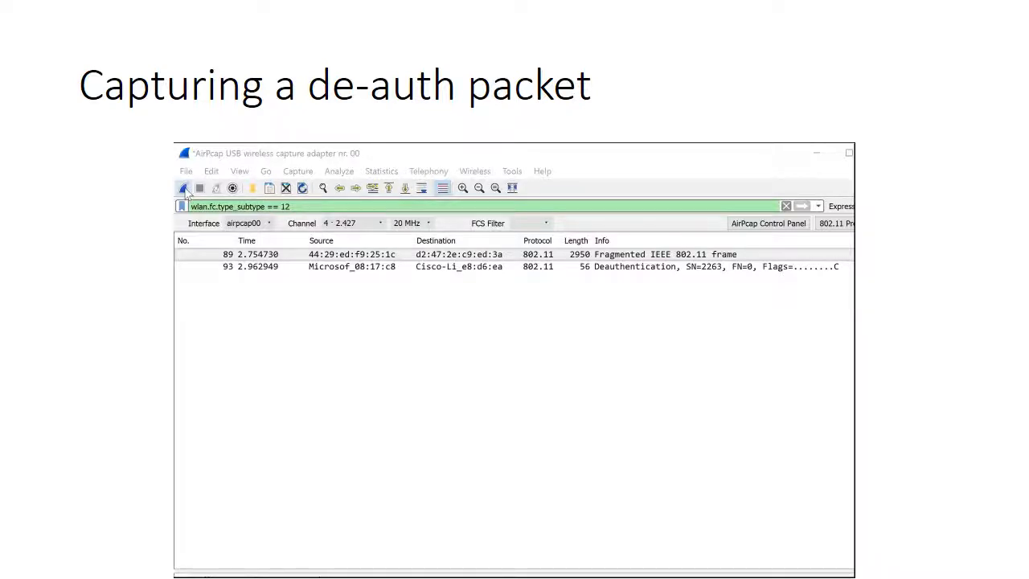
# - Start a fresh live capture, continuing without saving the old packets
pyautogui.click(184, 186)
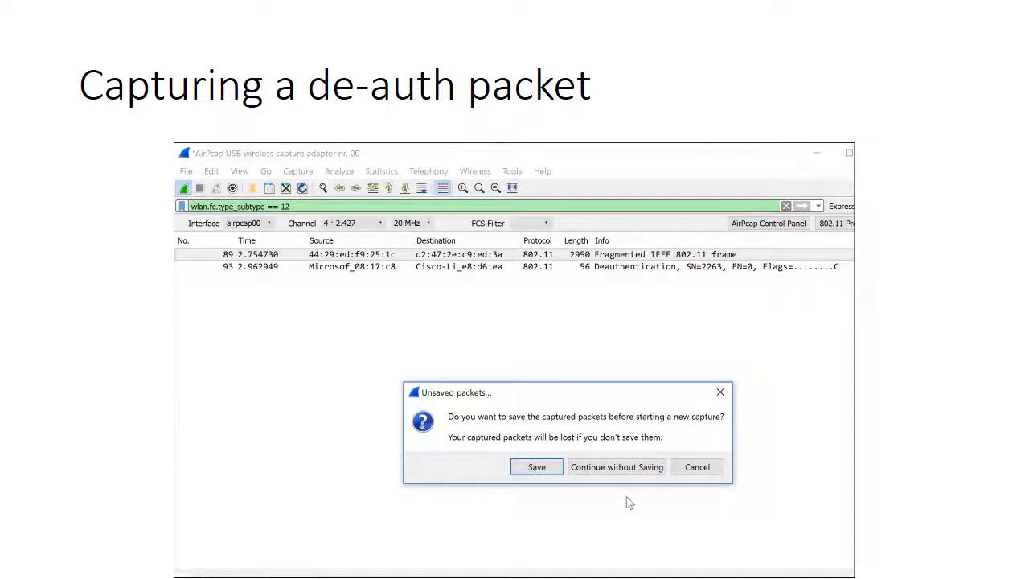
pyautogui.click(617, 466)
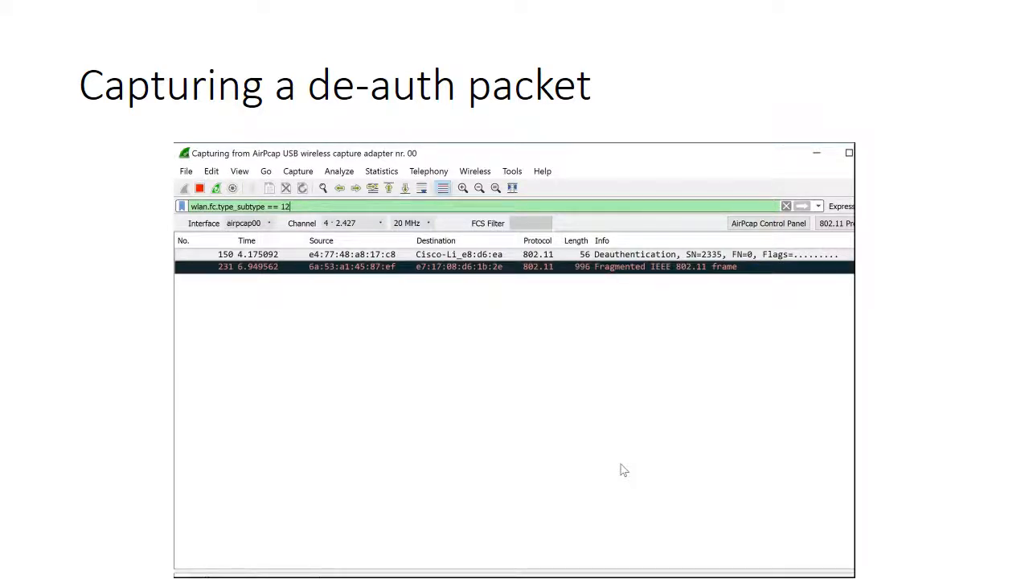
pyautogui.moveTo(209, 196)
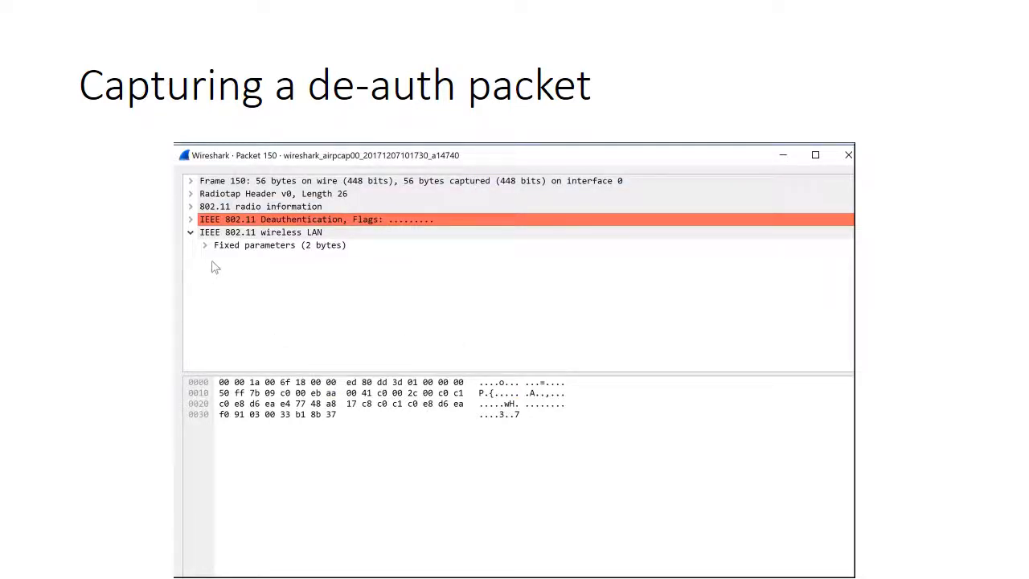
# - Highlight the IEEE 802.11 Deauthentication header bytes and the trailing four bytes in the hex dump
pyautogui.click(261, 232)
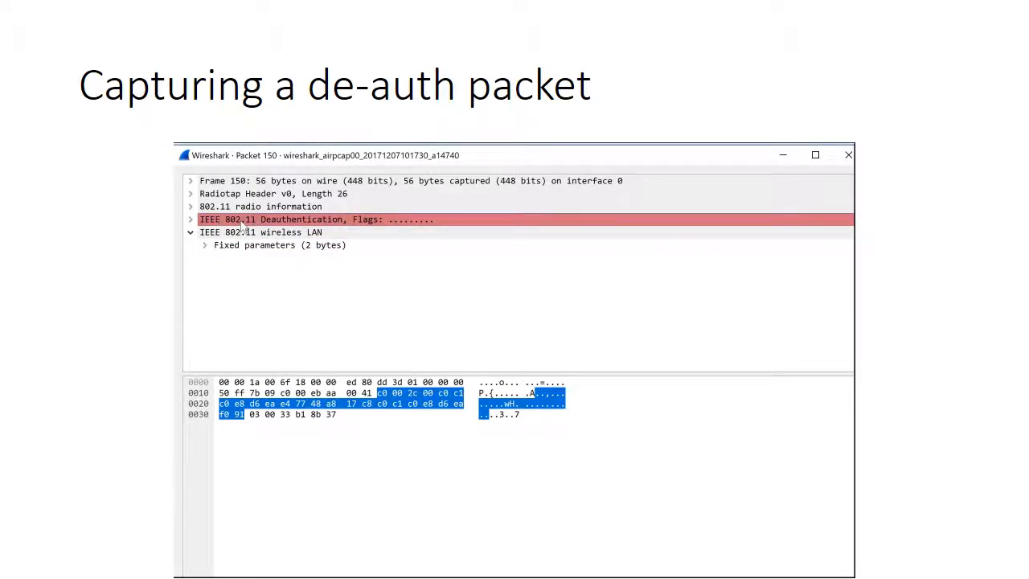
pyautogui.moveTo(254, 224)
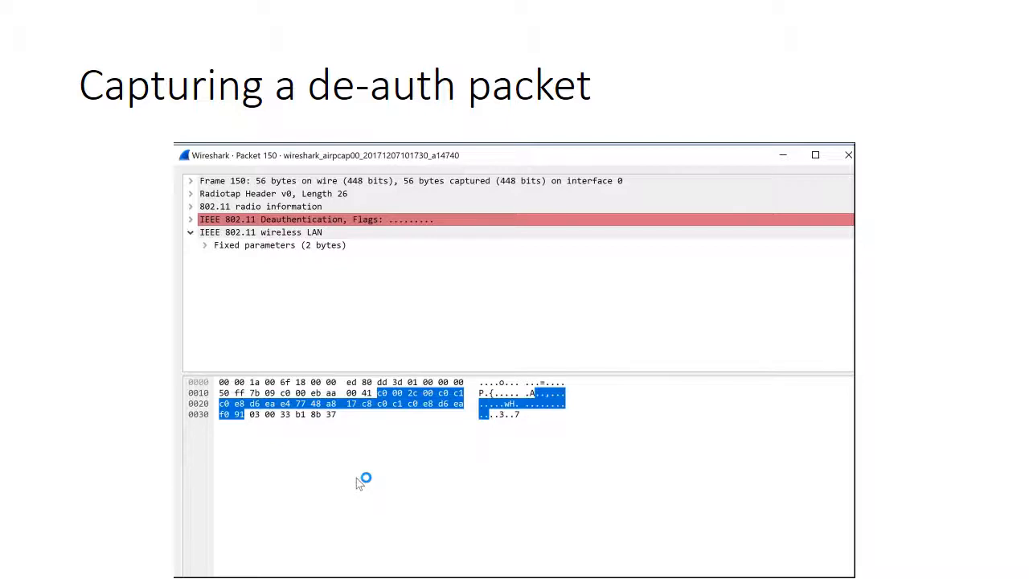
pyautogui.moveTo(359, 484)
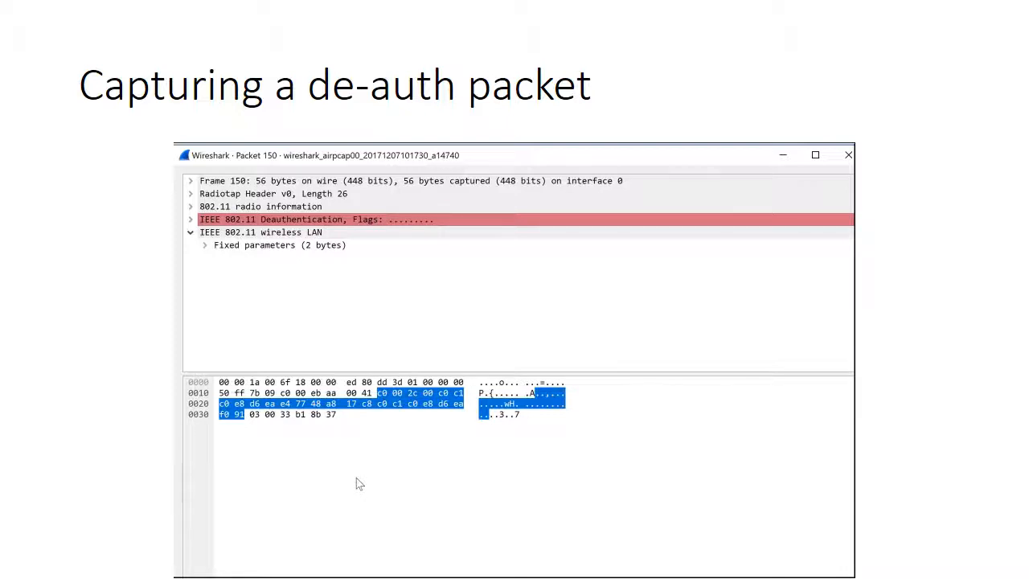
pyautogui.moveTo(309, 468)
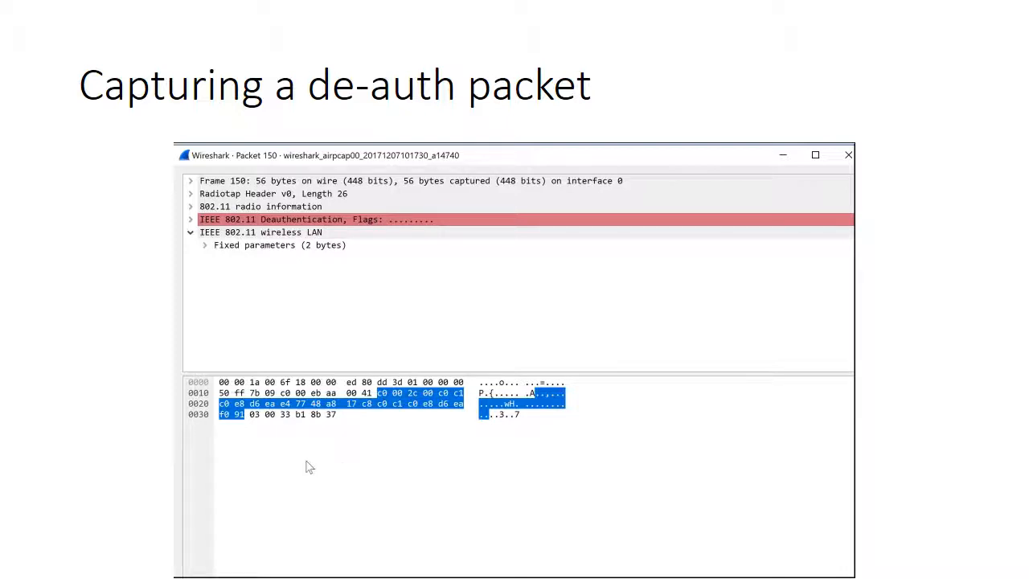
pyautogui.moveTo(249, 447)
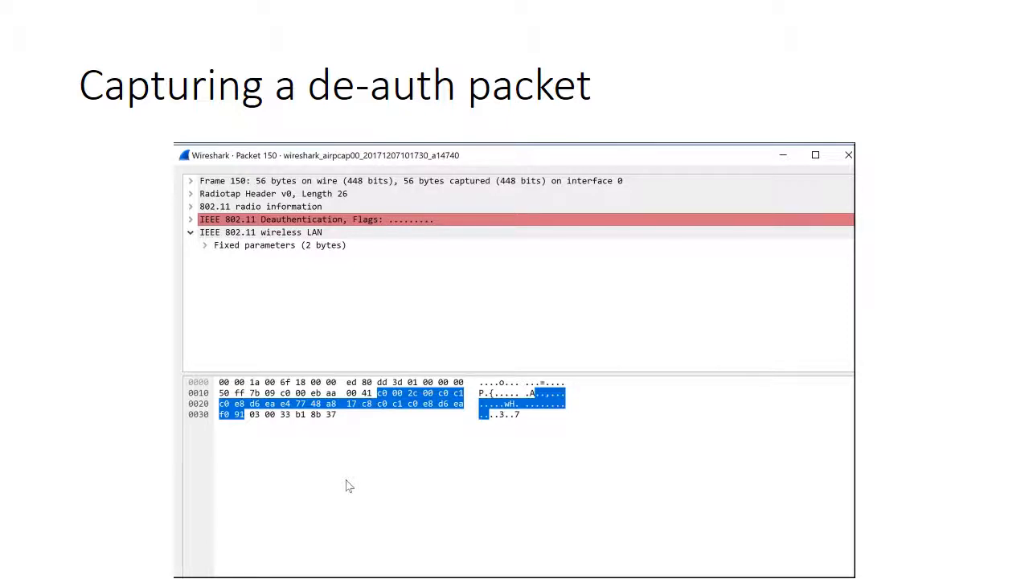
pyautogui.moveTo(316, 473)
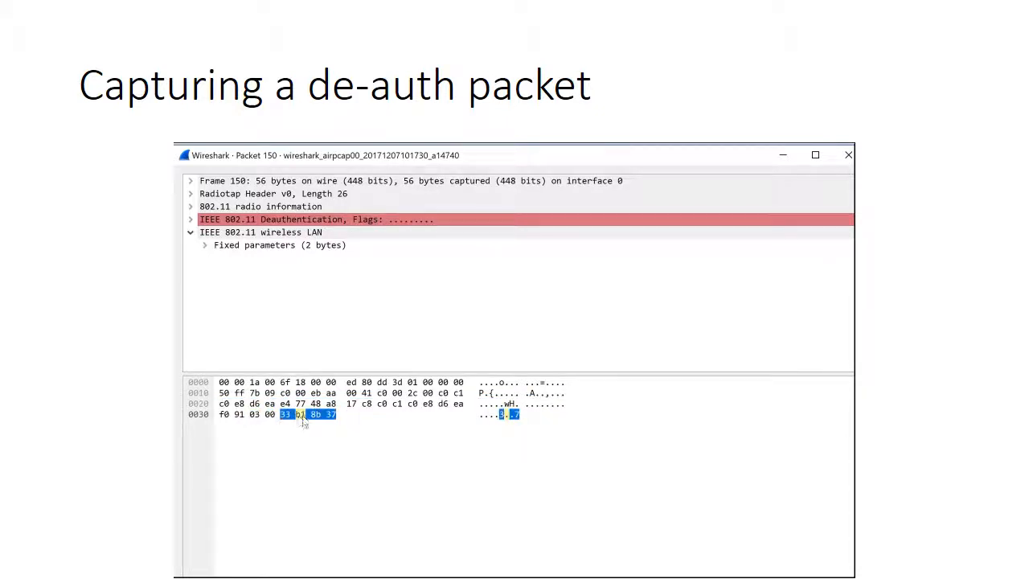
pyautogui.click(260, 231)
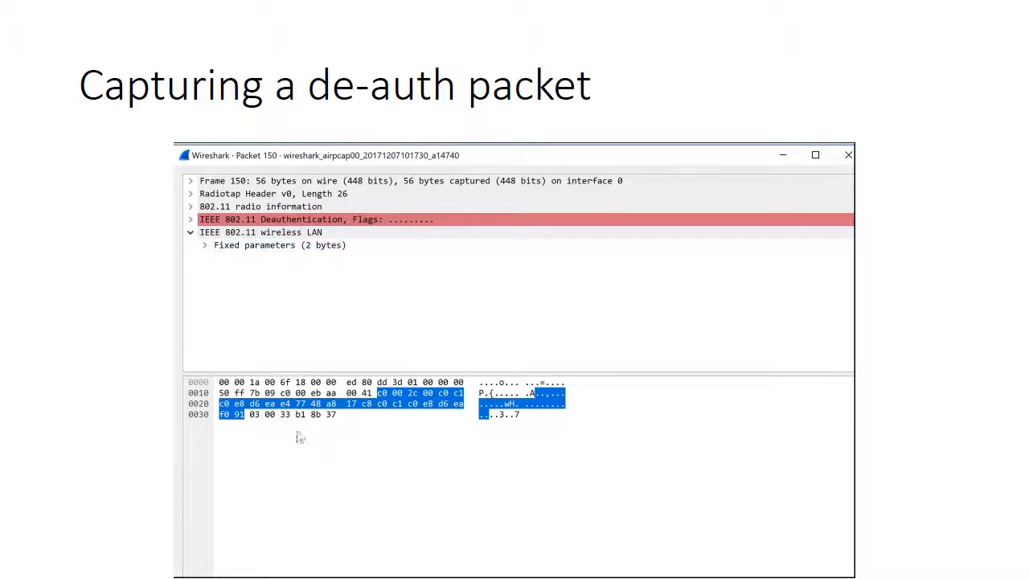
pyautogui.click(299, 415)
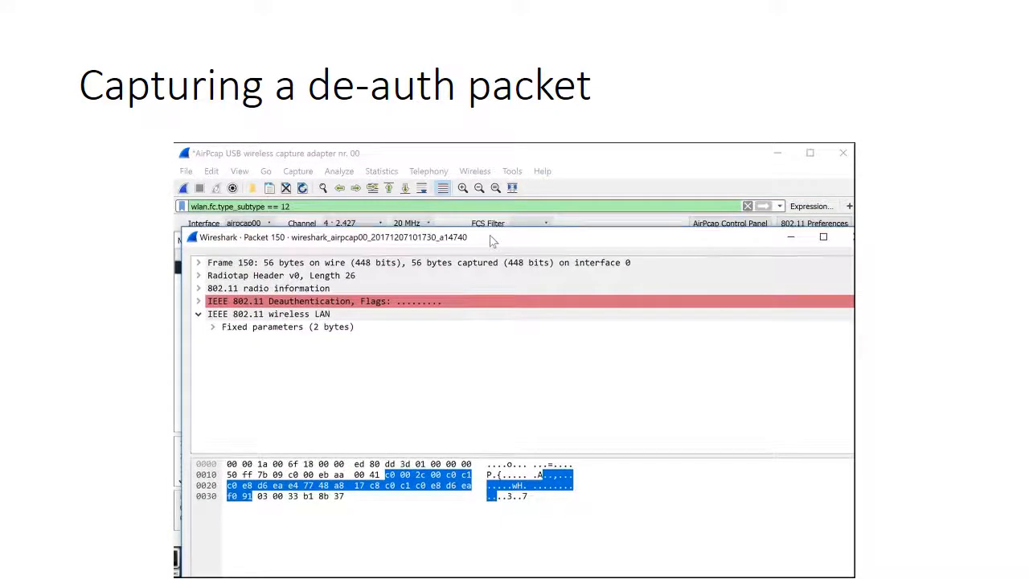
pyautogui.moveTo(746, 244)
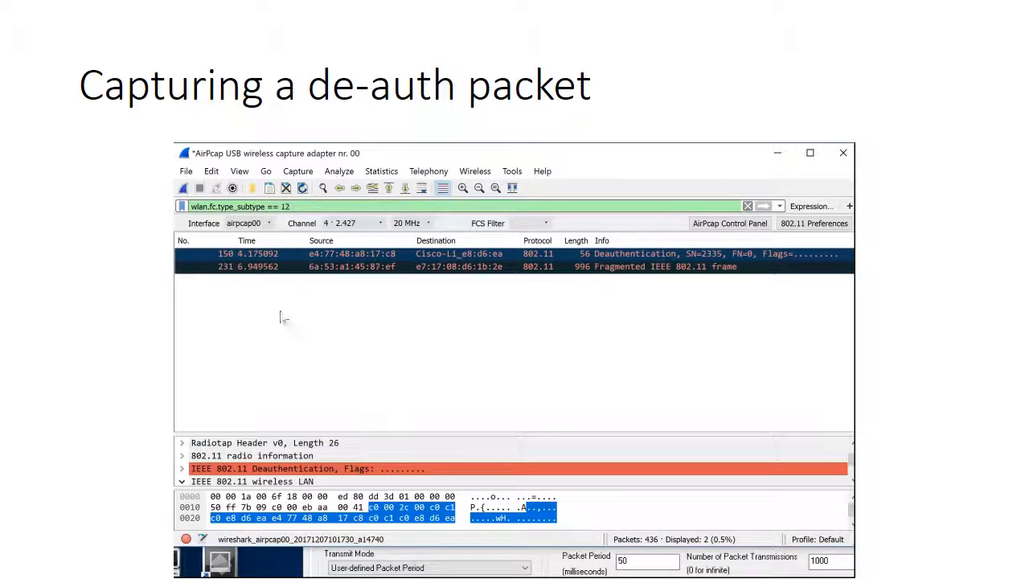
pyautogui.moveTo(302, 263)
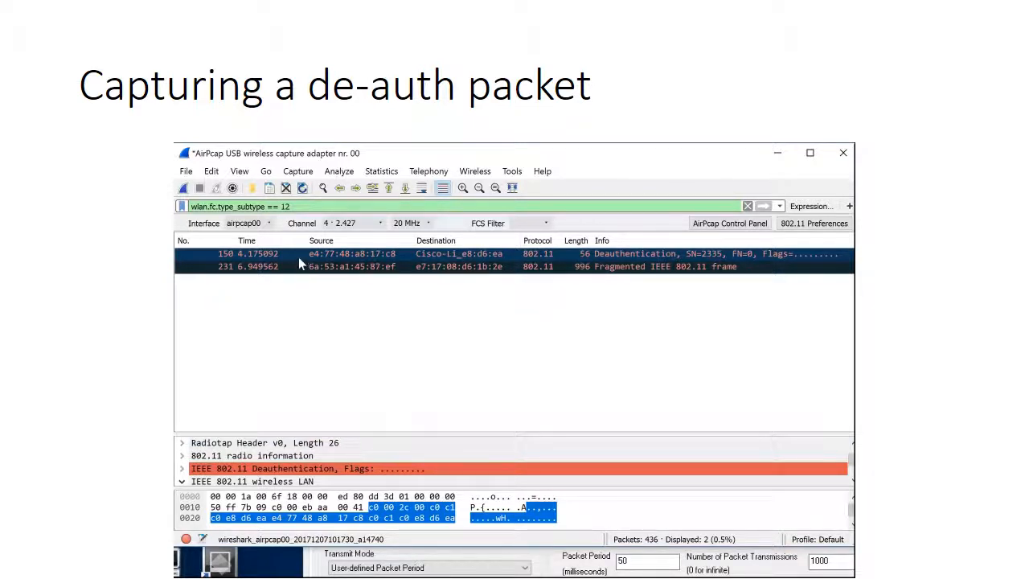
pyautogui.moveTo(296, 289)
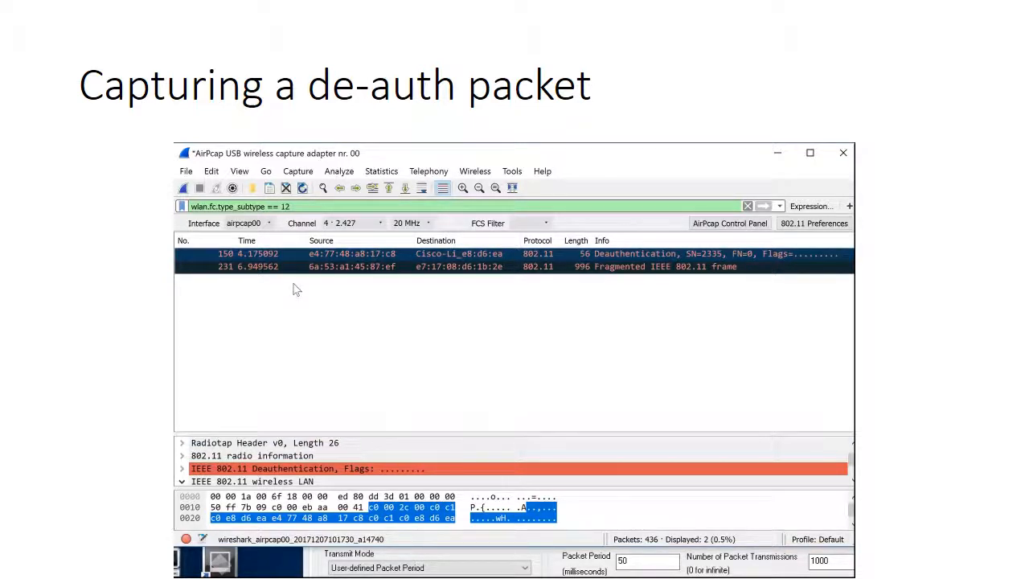
pyautogui.moveTo(243, 294)
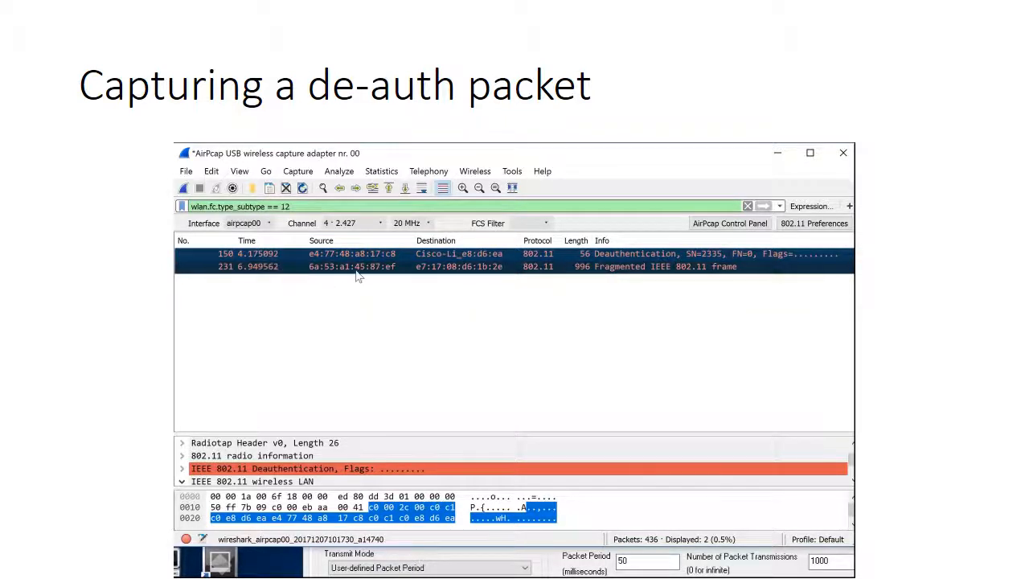
pyautogui.moveTo(447, 272)
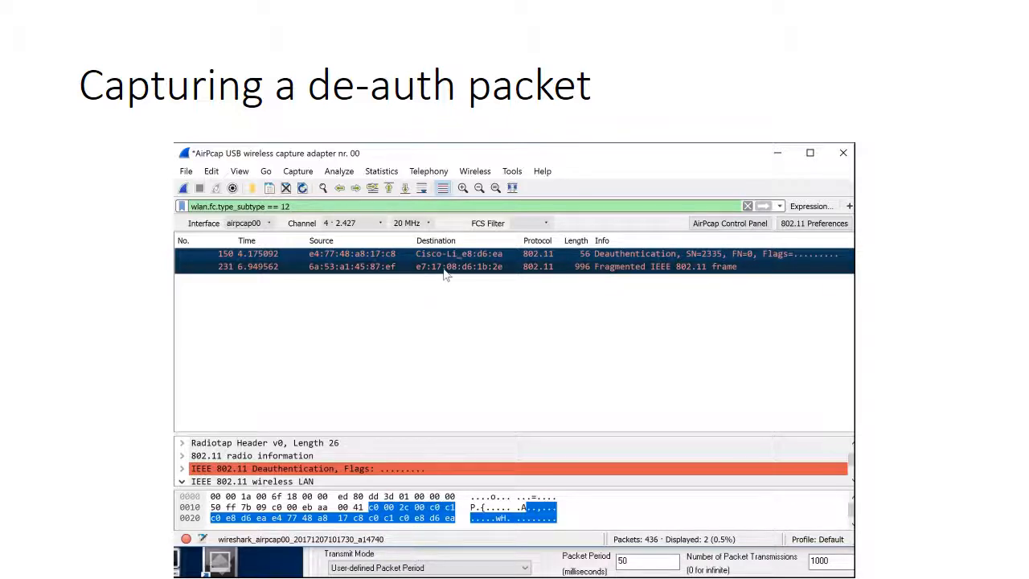
pyautogui.moveTo(309, 290)
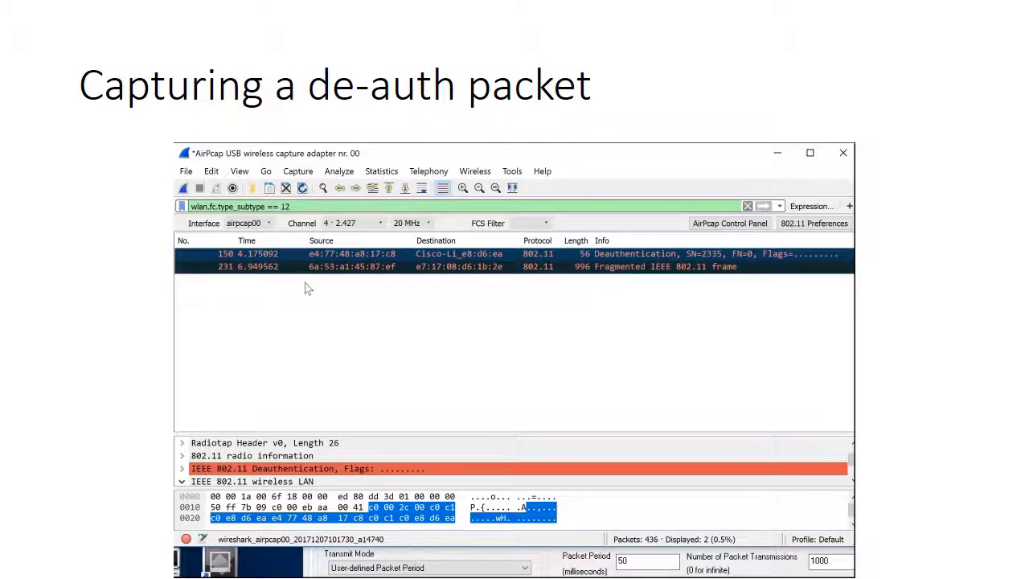
pyautogui.moveTo(240, 258)
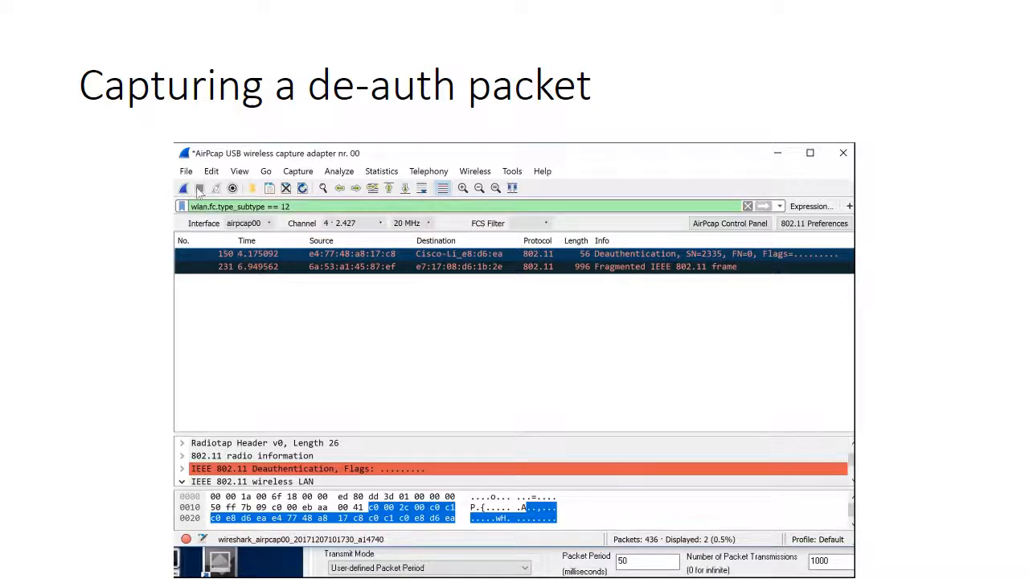
# - Bring up the Export Specified Packets dialog from the File menu
pyautogui.click(187, 170)
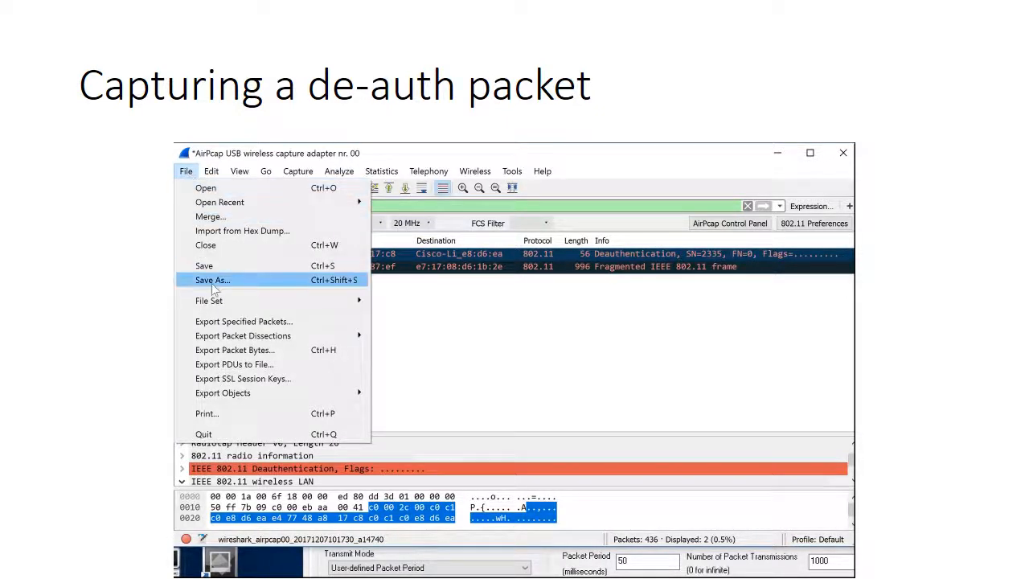
pyautogui.moveTo(244, 322)
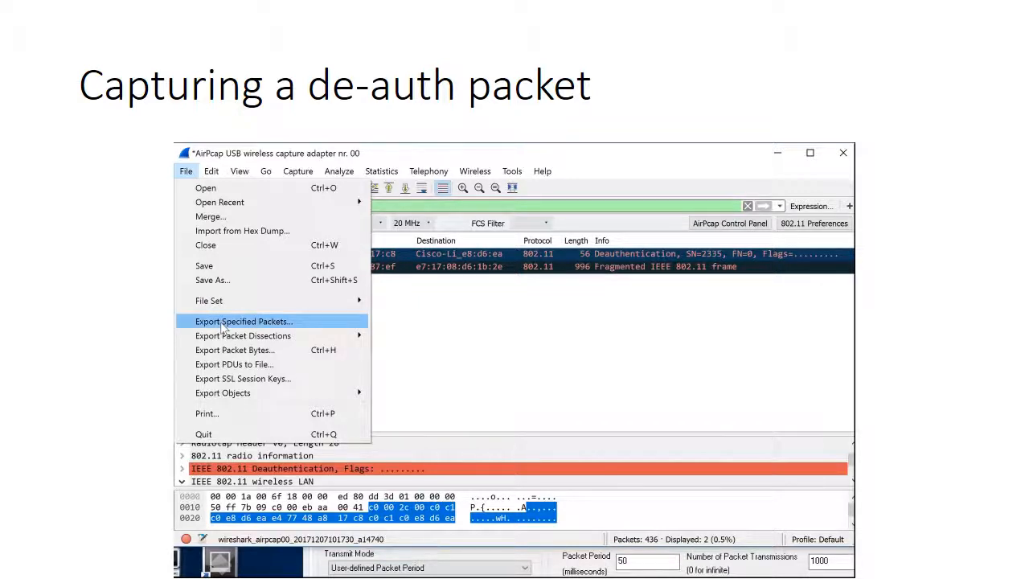
pyautogui.click(243, 322)
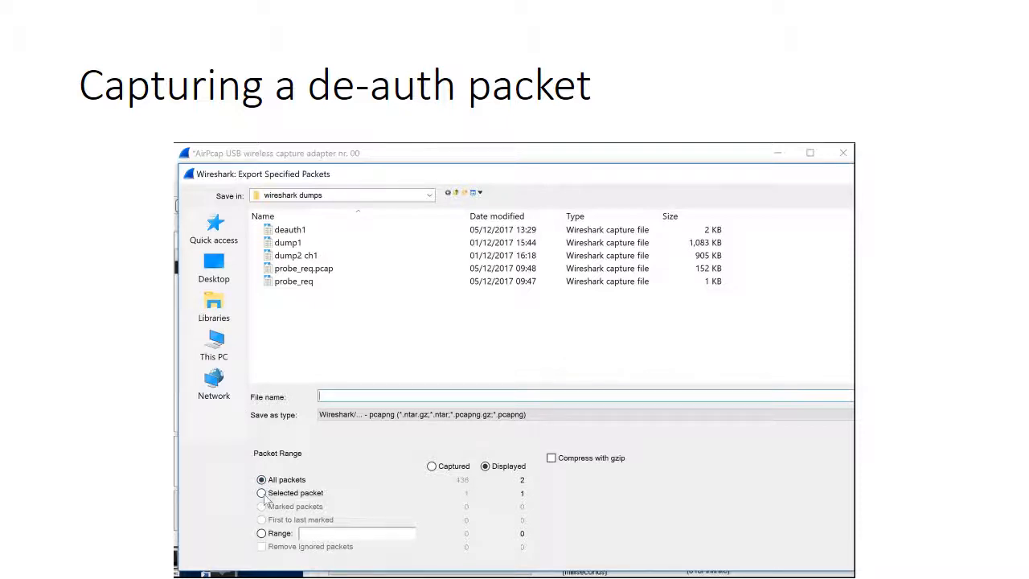
# - Export only the selected packet as tcpdump pcap, naming it deauth6 from the deauth5 entry
pyautogui.click(261, 492)
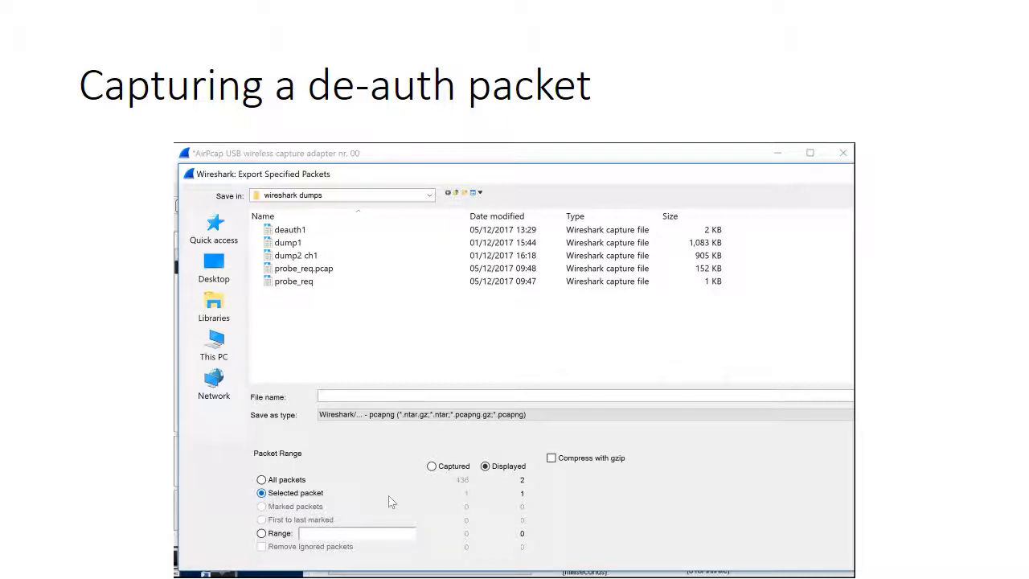
pyautogui.moveTo(405, 376)
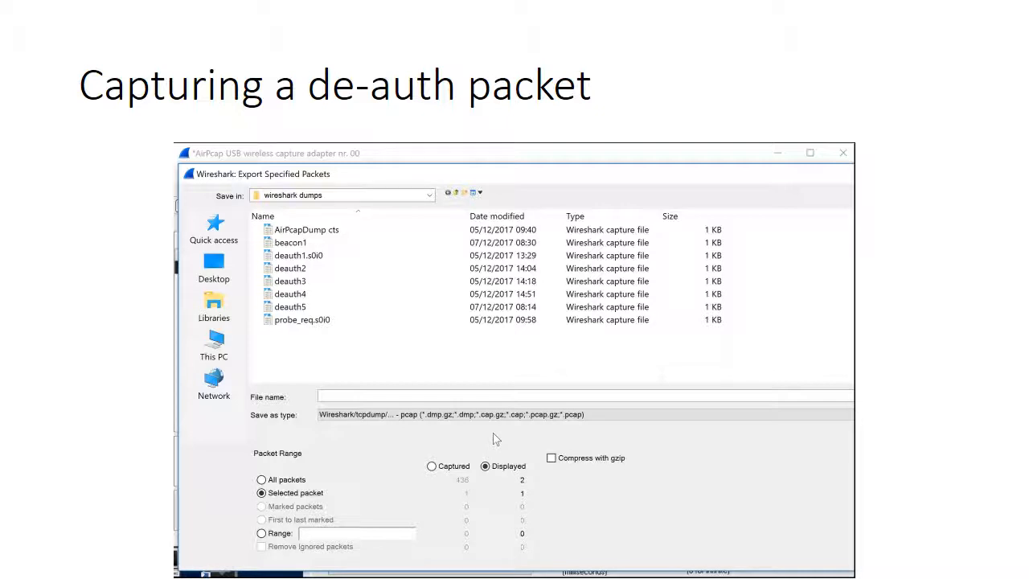
pyautogui.click(289, 306)
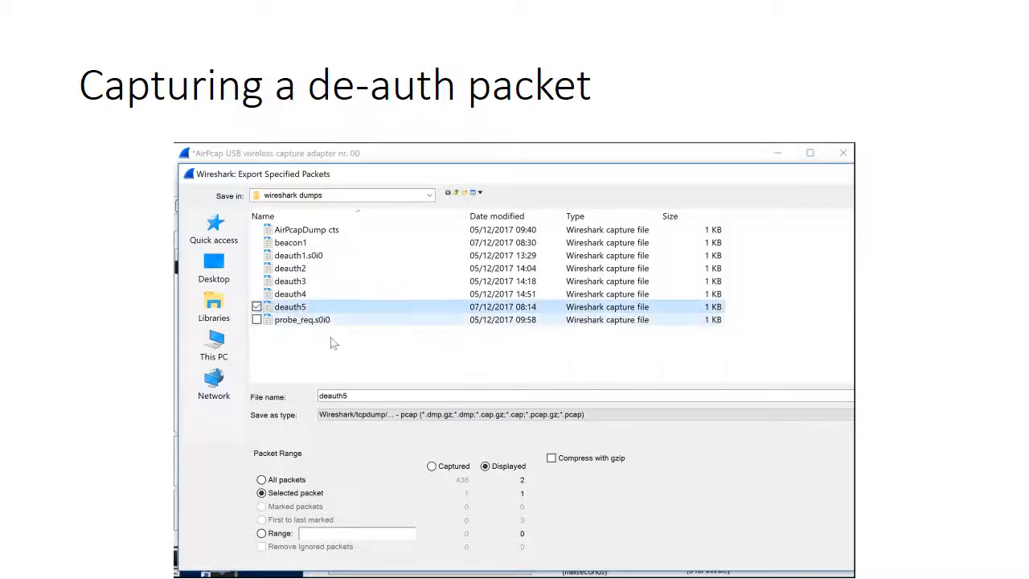
pyautogui.click(362, 396)
pyautogui.write('6')
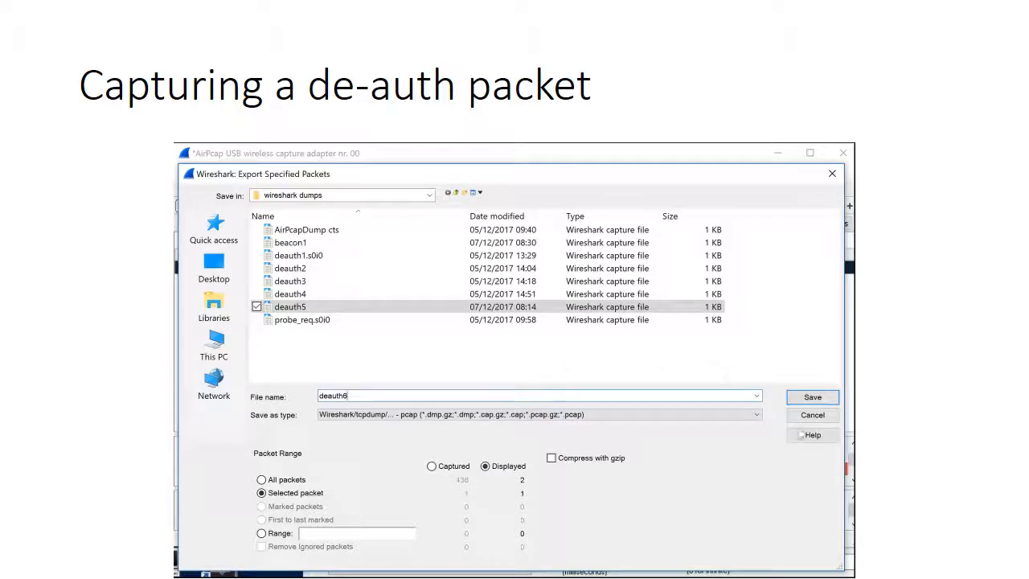
pyautogui.click(812, 396)
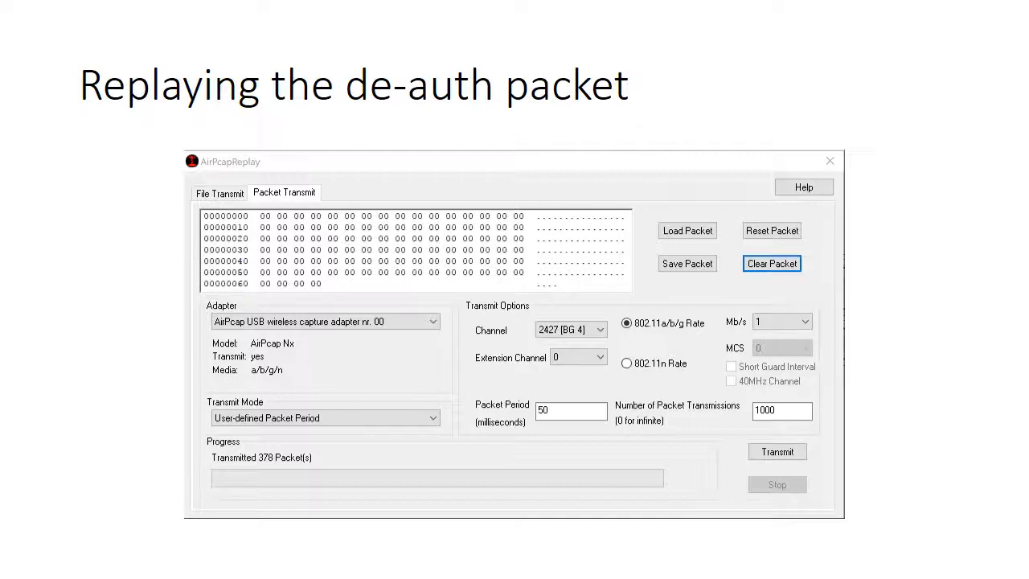
pyautogui.moveTo(283, 196)
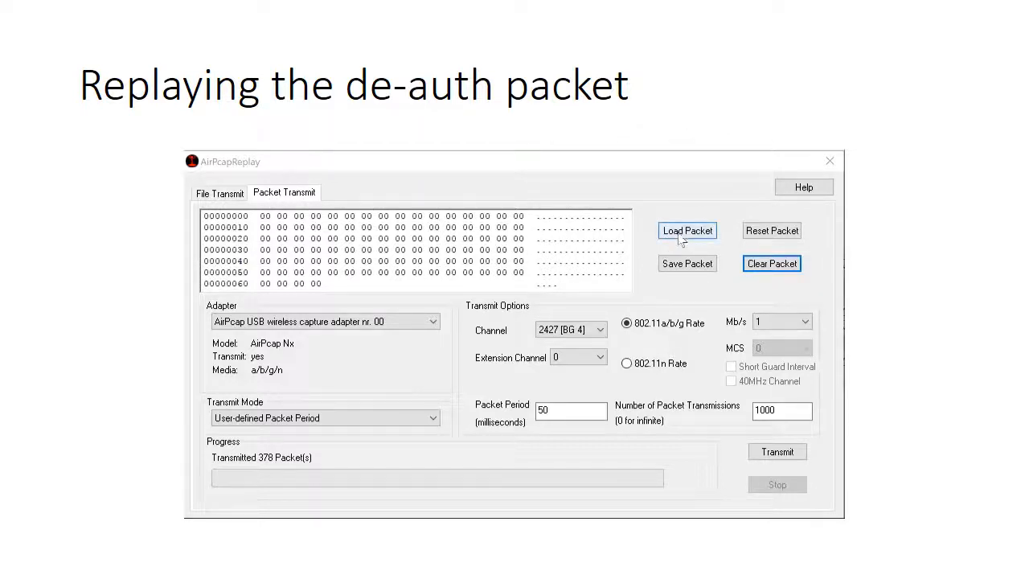
# - Load the deauth6 capture file into AirPcap Replay's packet data
pyautogui.click(686, 231)
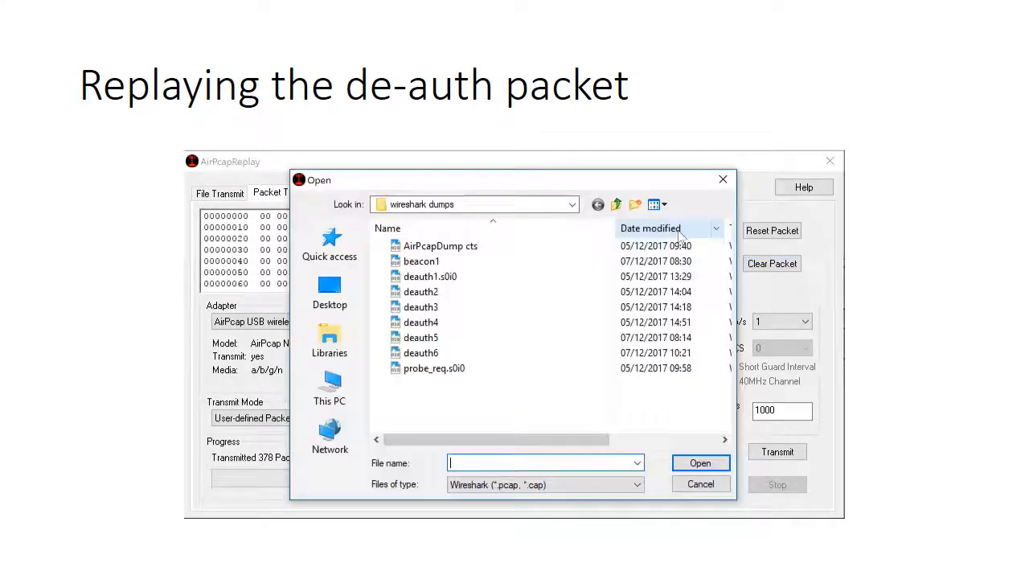
pyautogui.moveTo(431, 276)
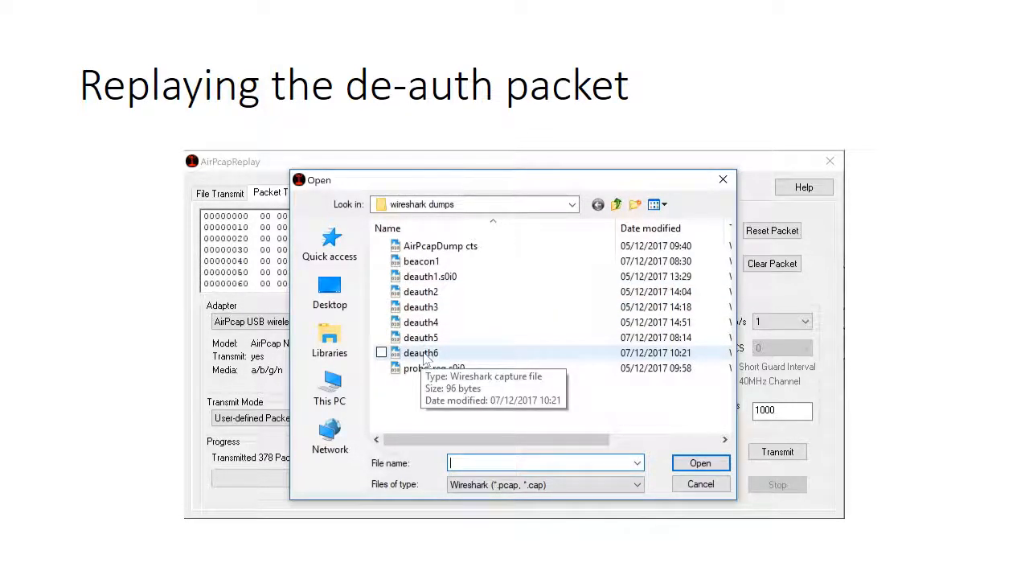
pyautogui.click(420, 352)
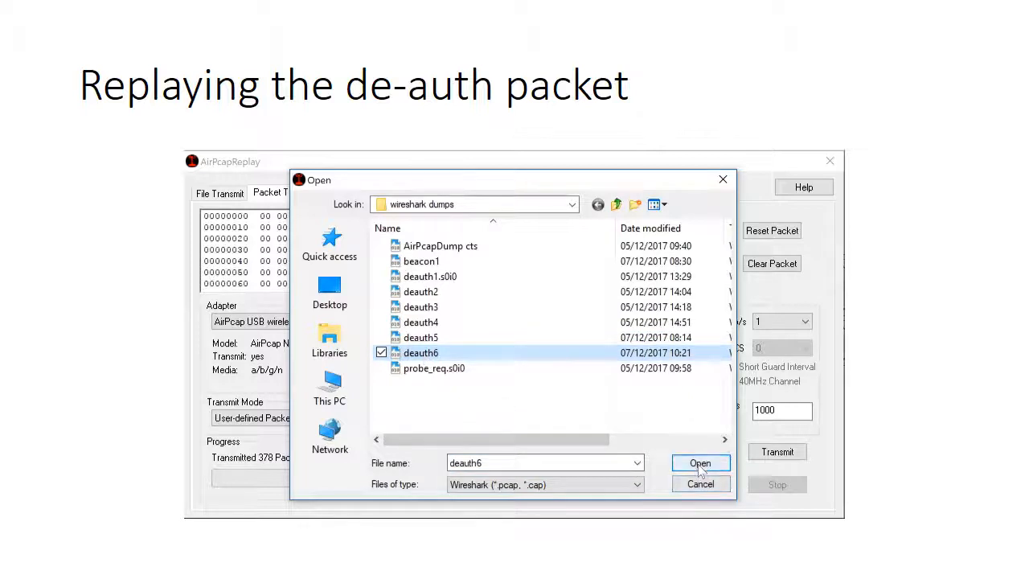
pyautogui.click(701, 463)
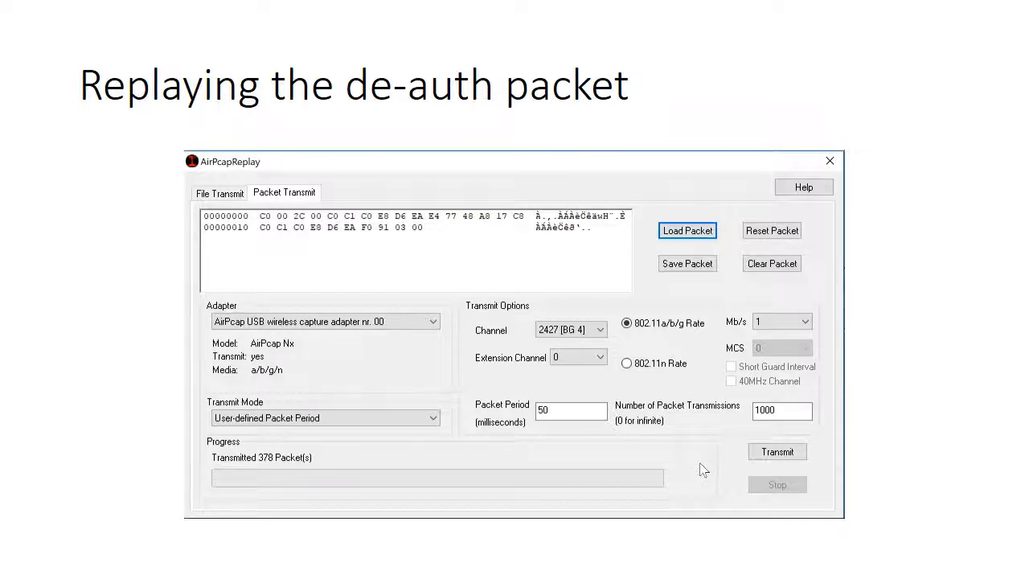
pyautogui.moveTo(488, 380)
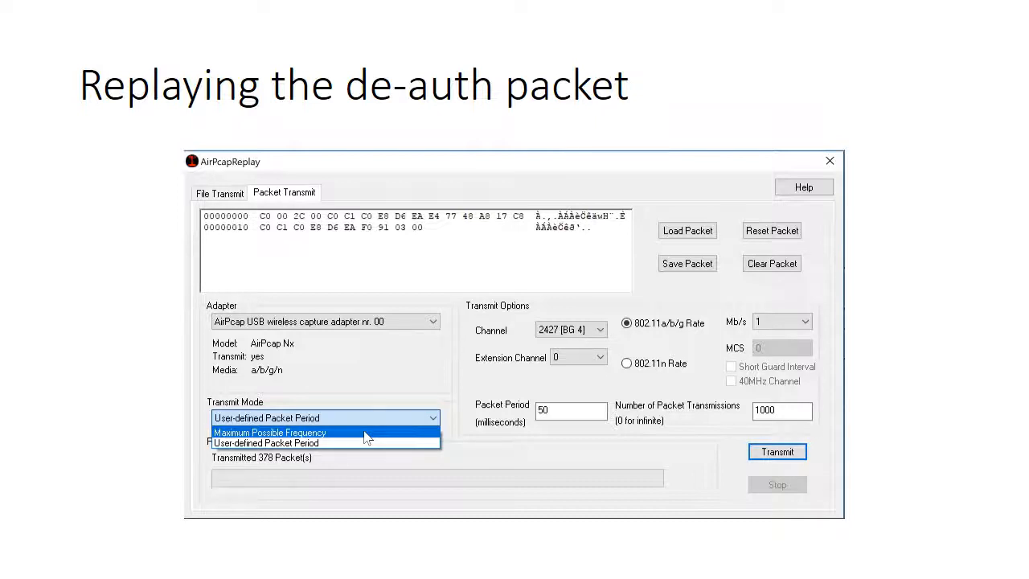
pyautogui.moveTo(363, 447)
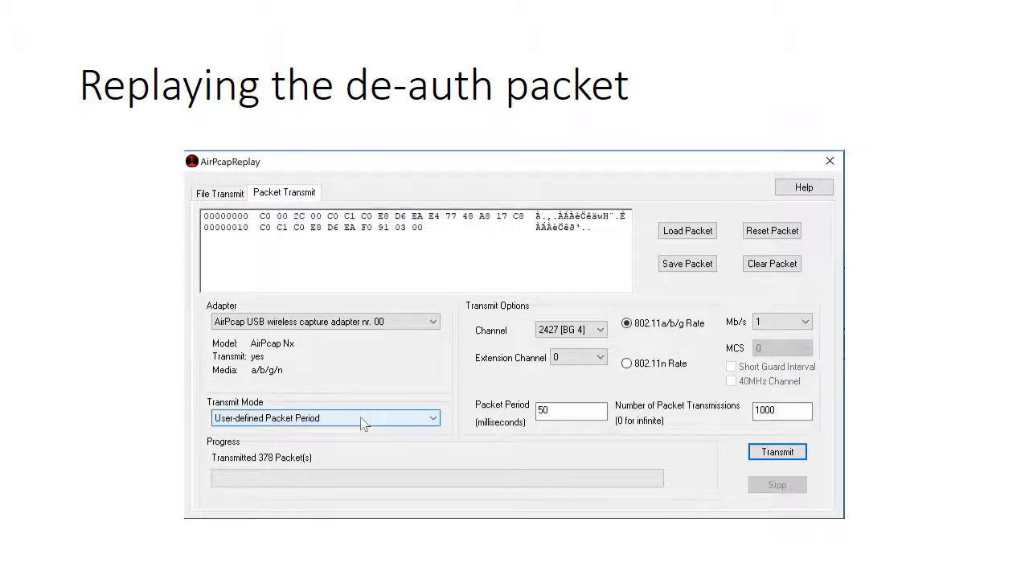
pyautogui.click(554, 412)
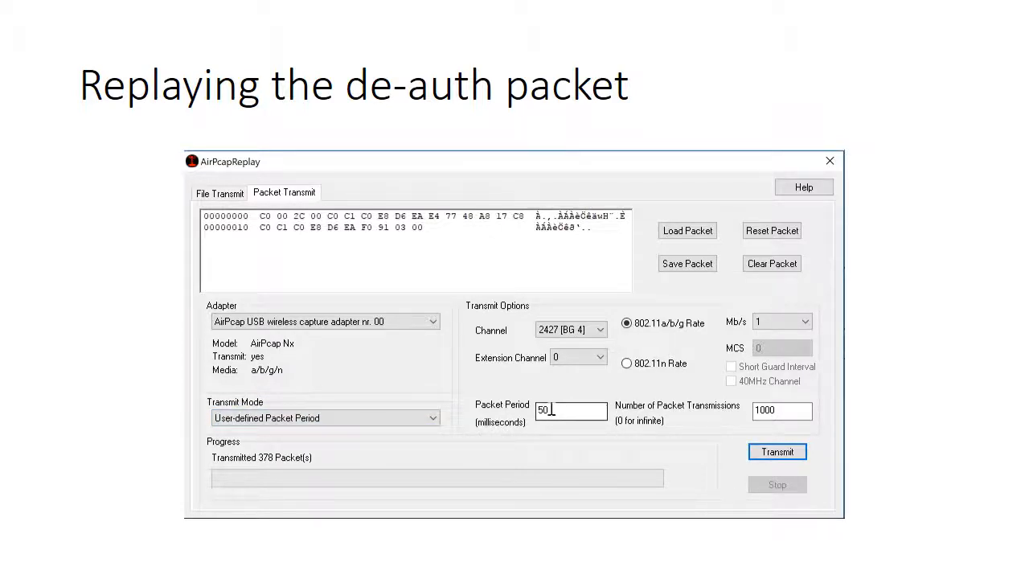
pyautogui.moveTo(566, 412)
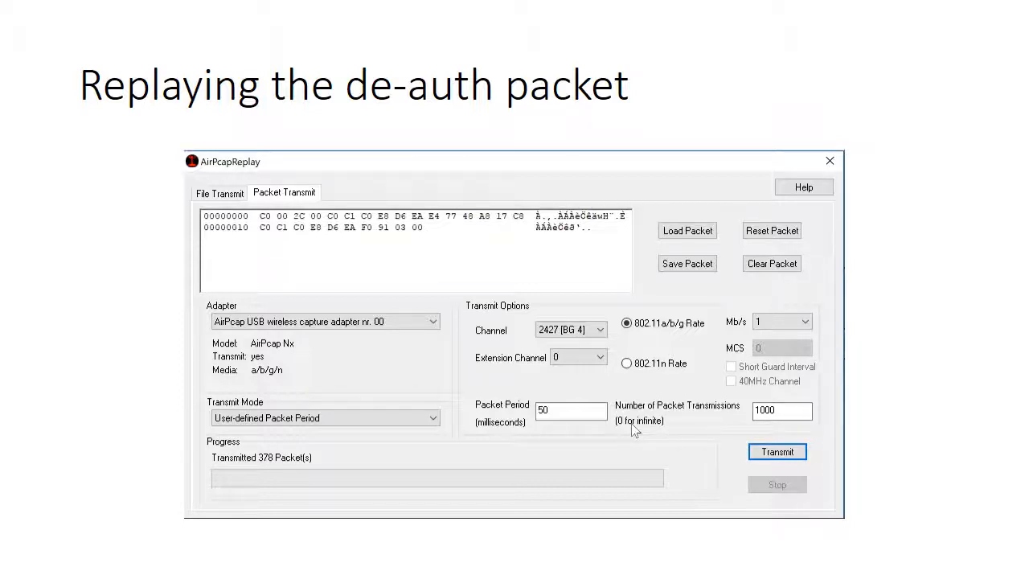
pyautogui.moveTo(691, 440)
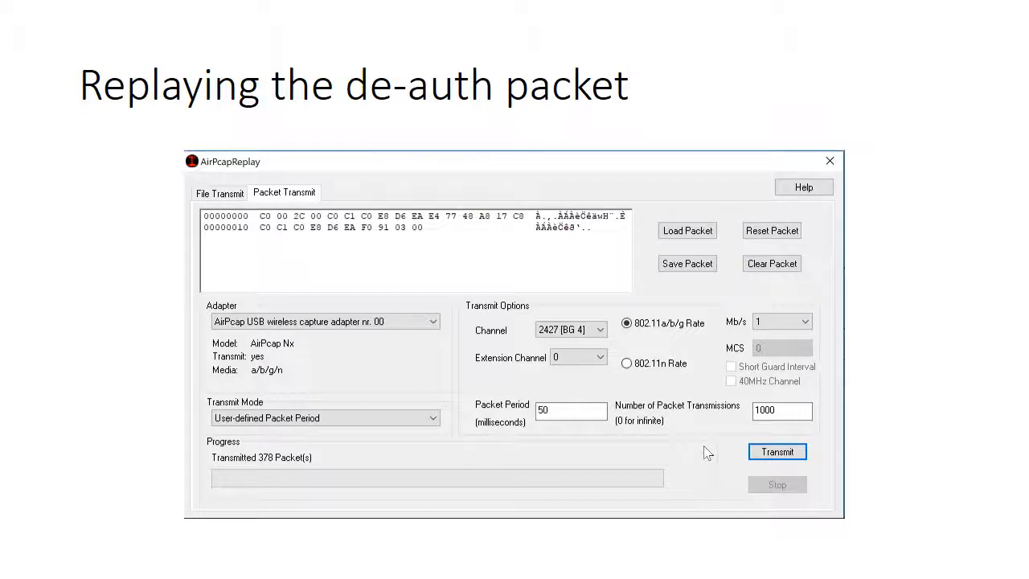
# - Transmit the de-auth packet repeatedly, then stop after 211 packets
pyautogui.click(776, 450)
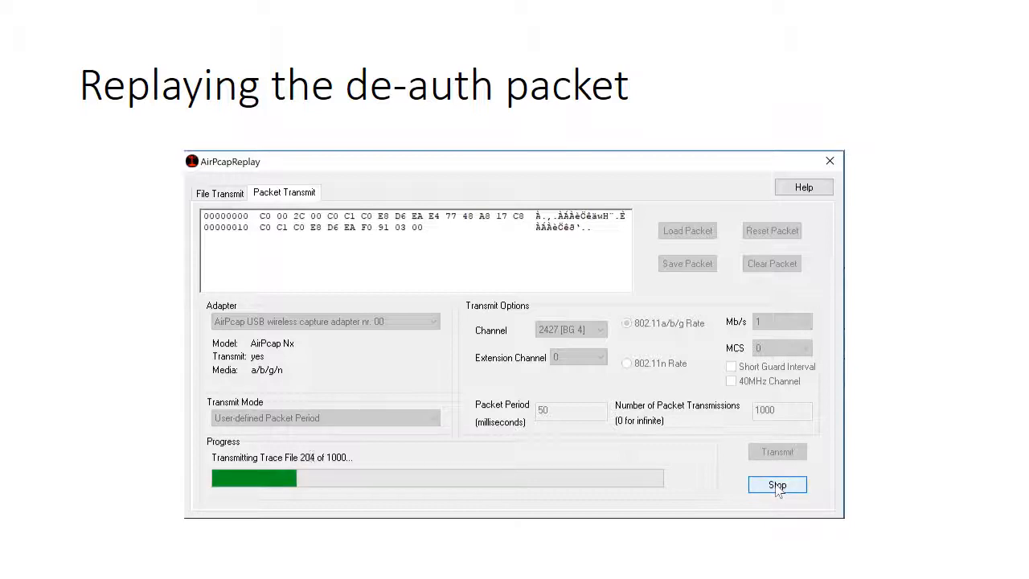
pyautogui.click(777, 484)
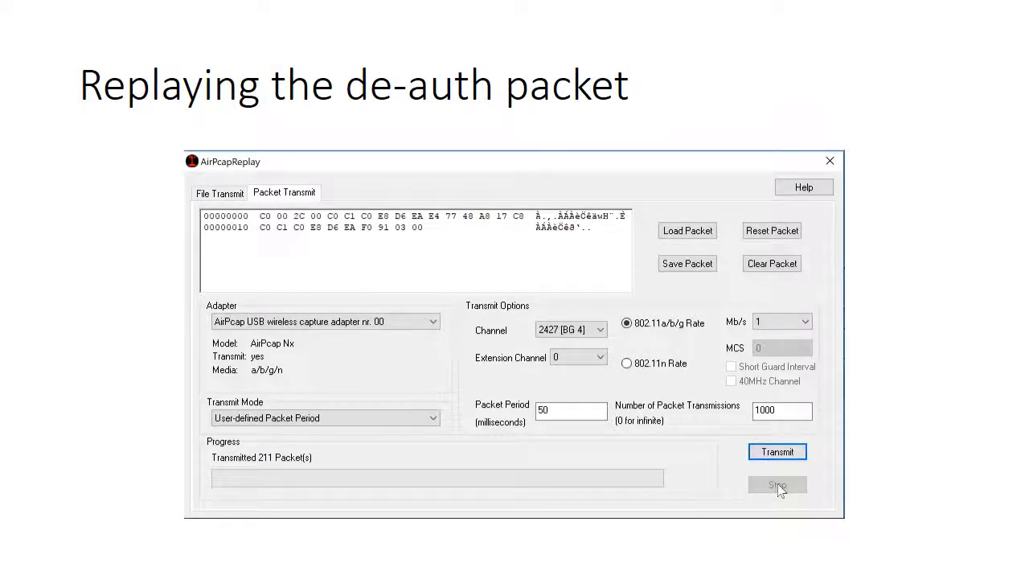